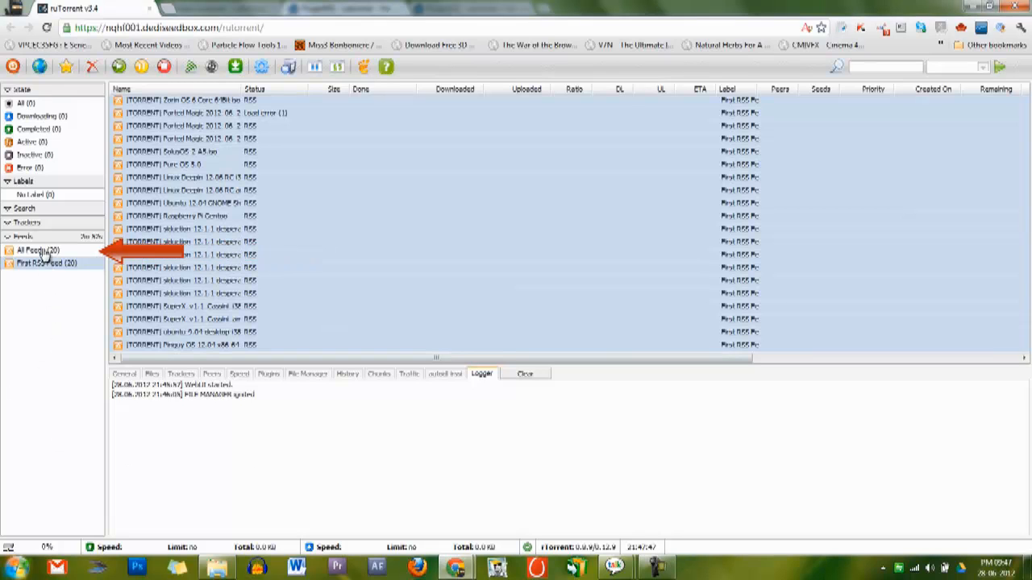
# Step: Open the RSS Manager from the toolbar and add a new, empty filter rule
pyautogui.rightClick(36, 252)
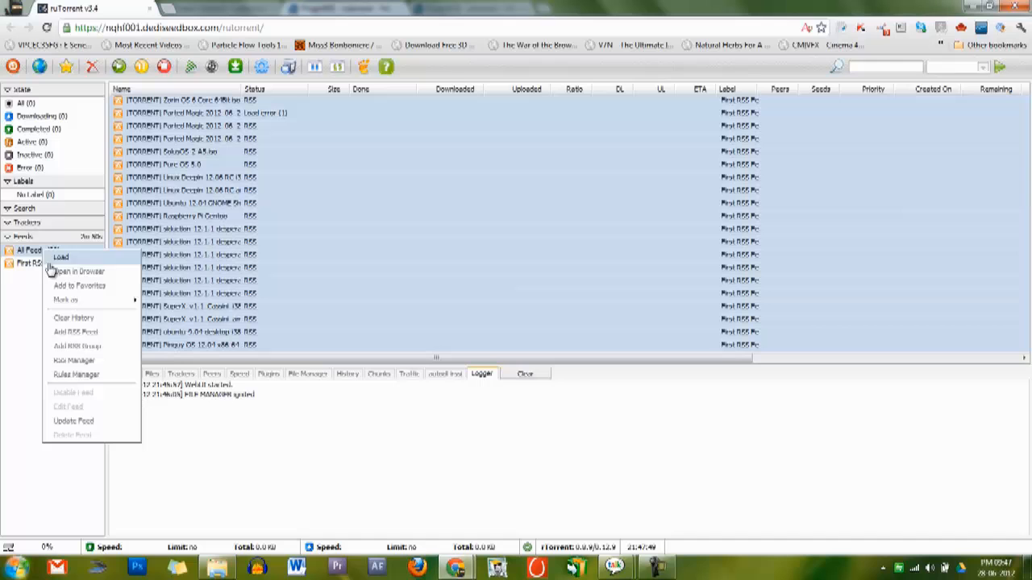
pyautogui.moveTo(74, 332)
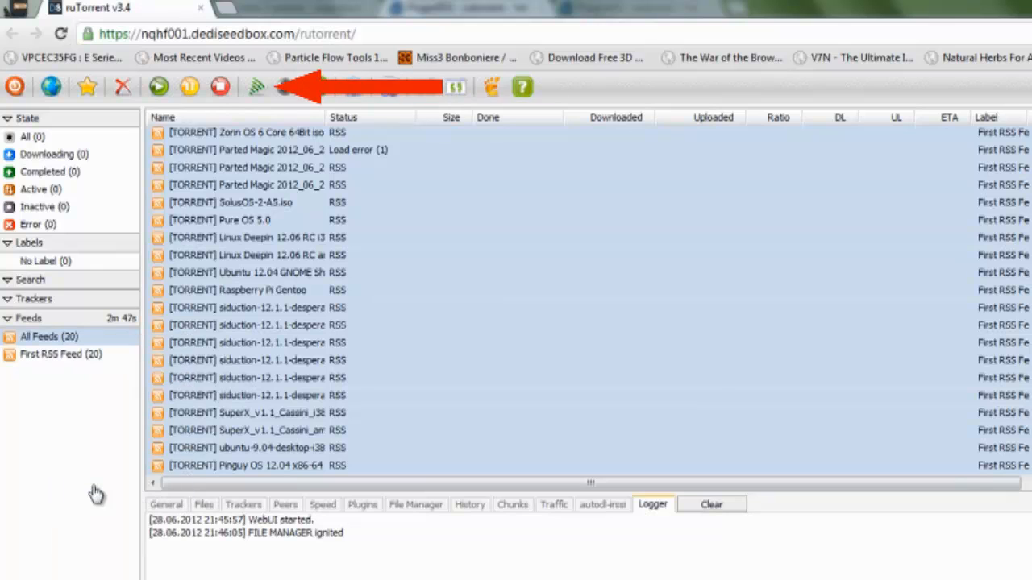
pyautogui.click(255, 87)
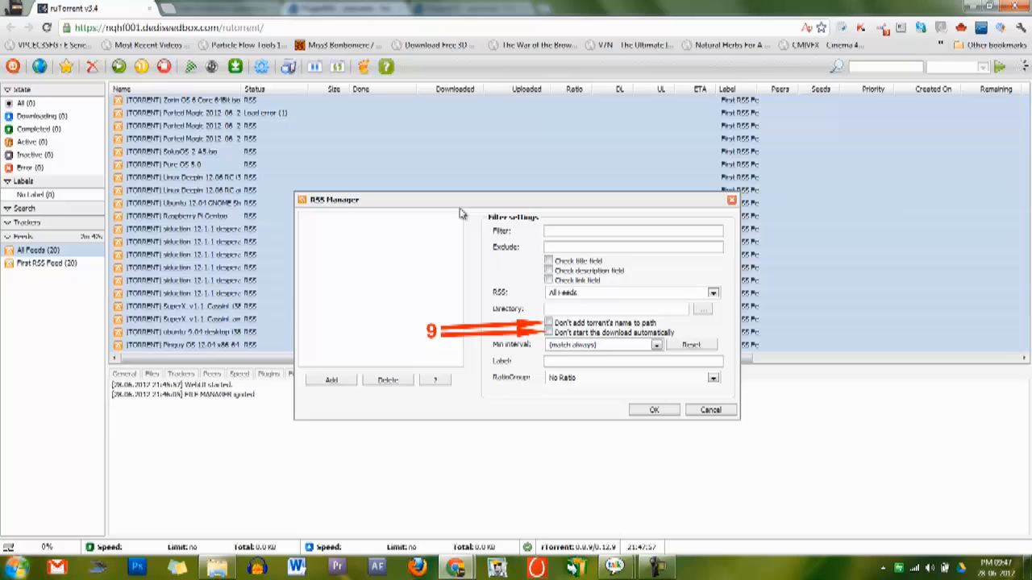
pyautogui.moveTo(463, 216)
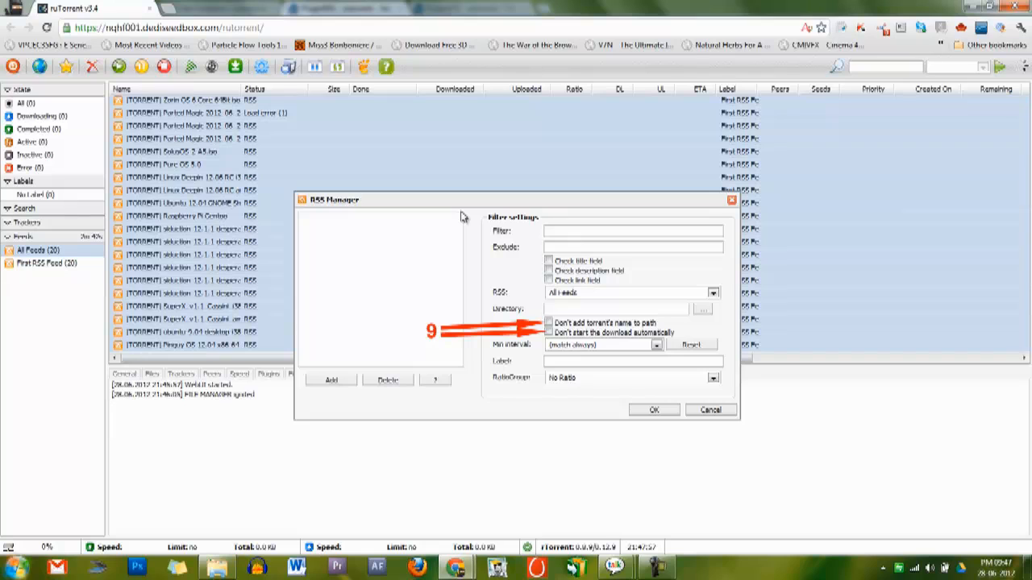
pyautogui.click(548, 261)
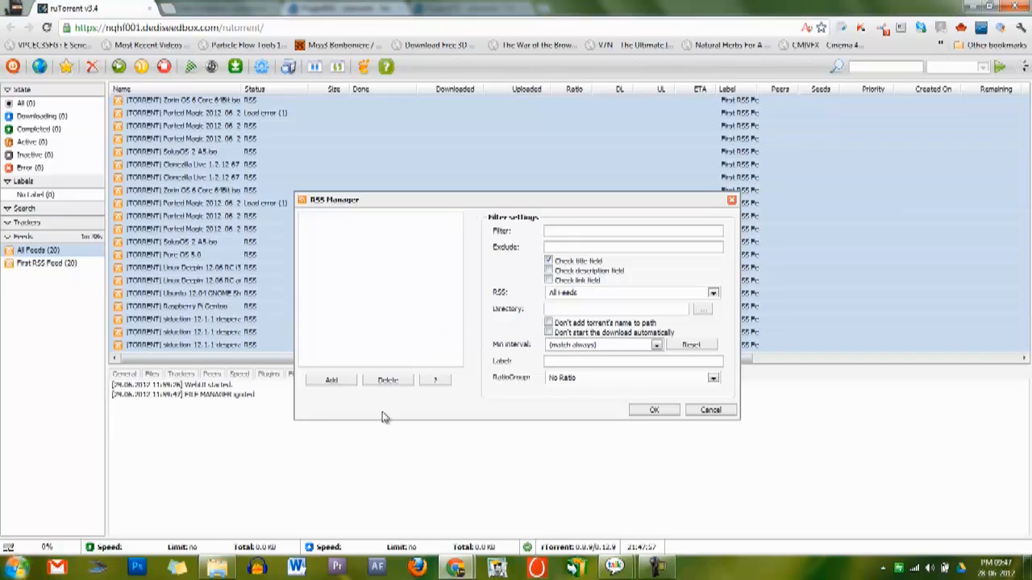
# Step: Enter the filter pattern /music.channel.*/ for the new rule
pyautogui.click(331, 381)
pyautogui.write('/')
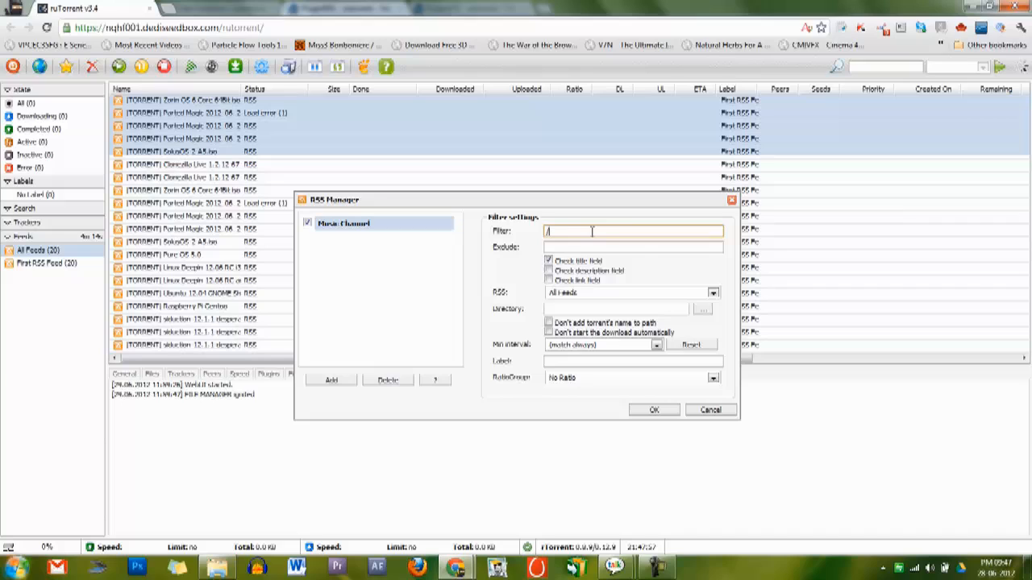
pyautogui.write('music.channel.*/i')
pyautogui.click(633, 247)
pyautogui.write('/(DVDR|Complete|DVDRip|blurip|bluray)/i')
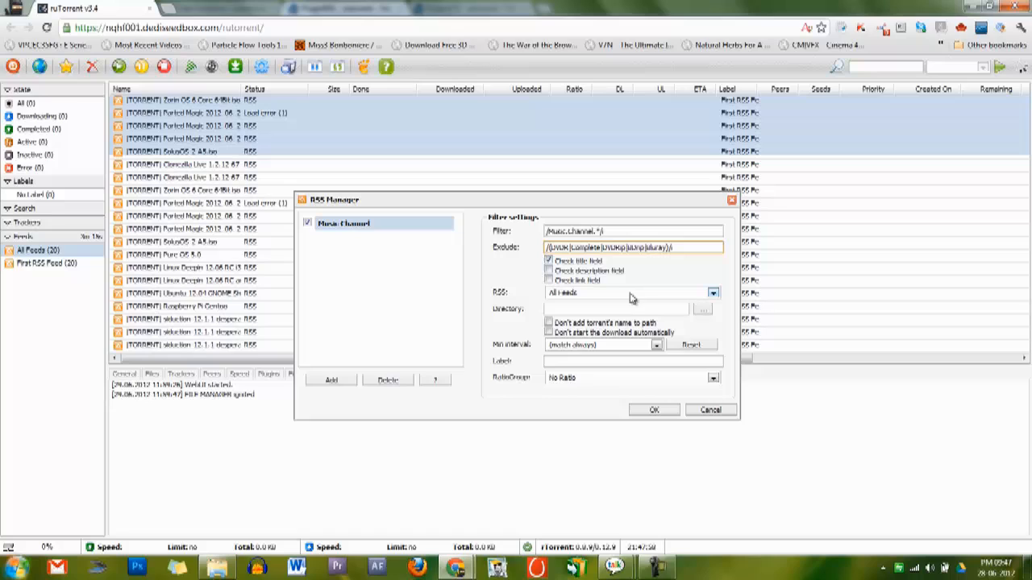
pyautogui.moveTo(657, 298)
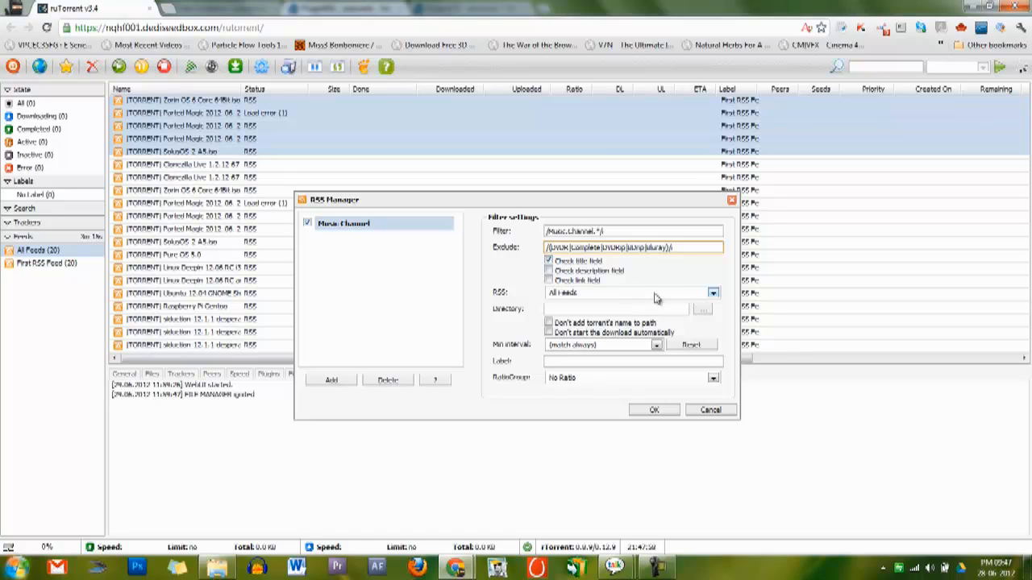
# Step: Set the download directory, label 'My Label' and a ratio group, then save the rule
pyautogui.click(712, 292)
pyautogui.write('/home/0017/downloads/watch')
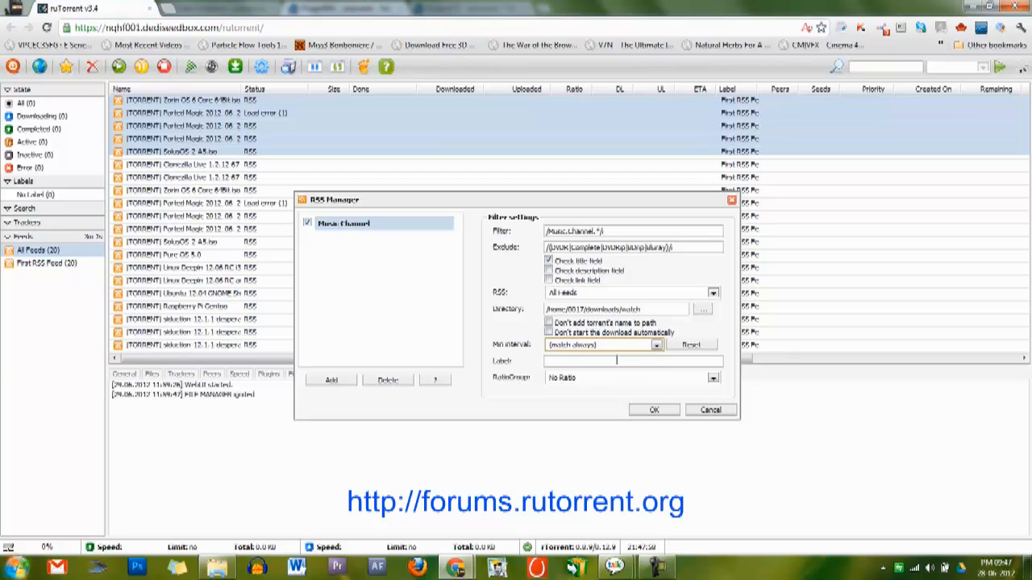
pyautogui.click(632, 362)
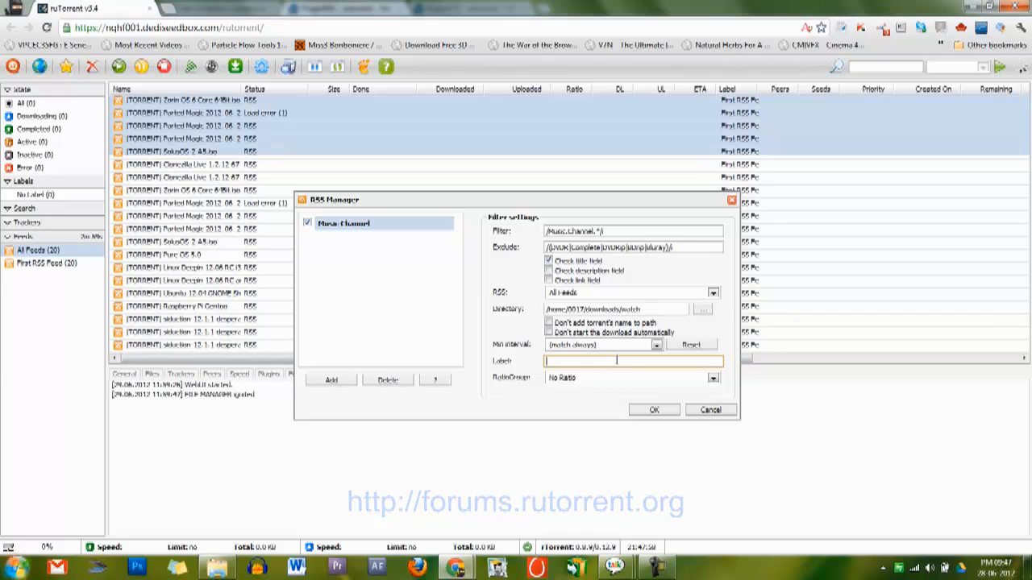
pyautogui.write('My Label')
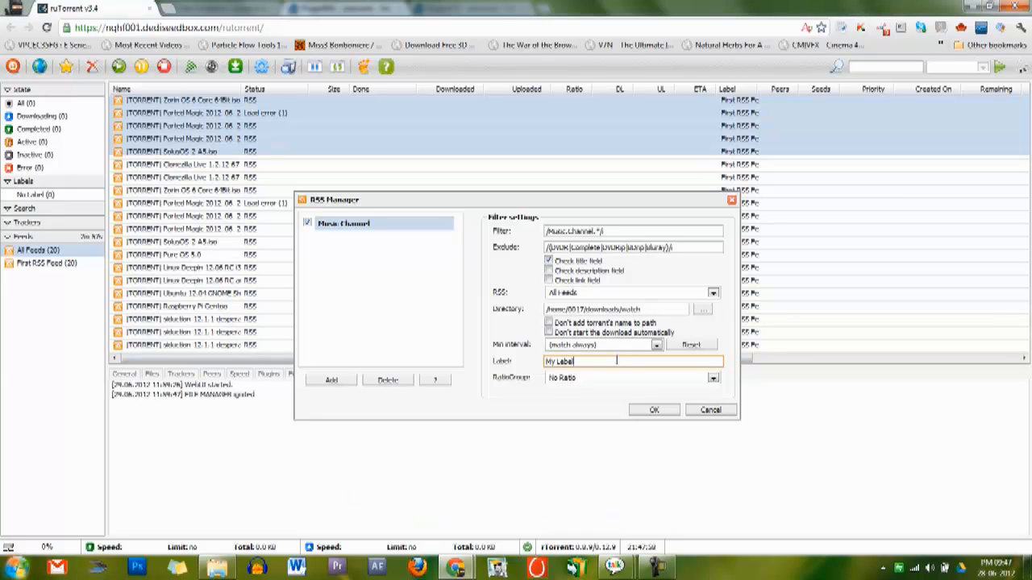
pyautogui.click(712, 377)
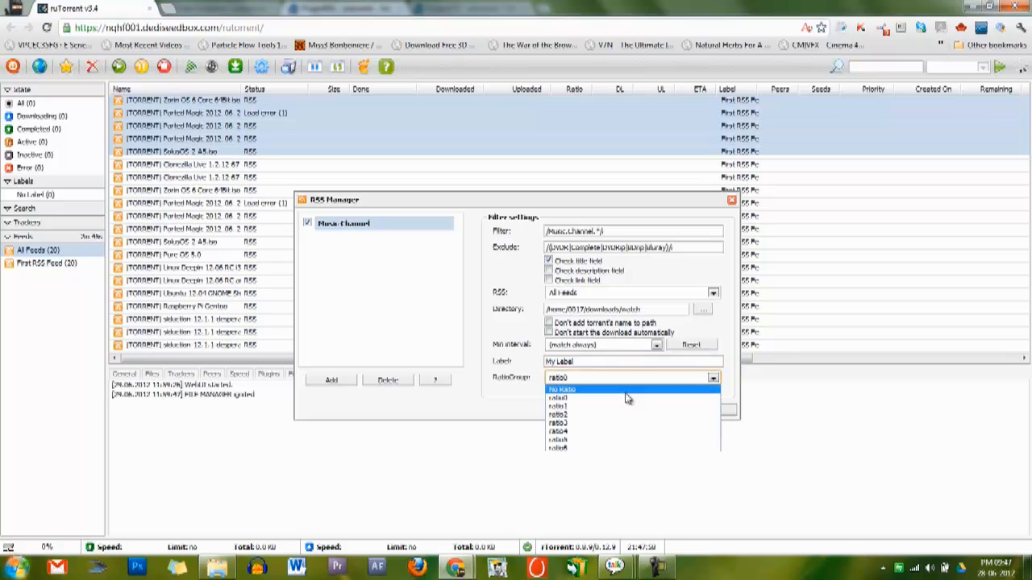
pyautogui.click(561, 388)
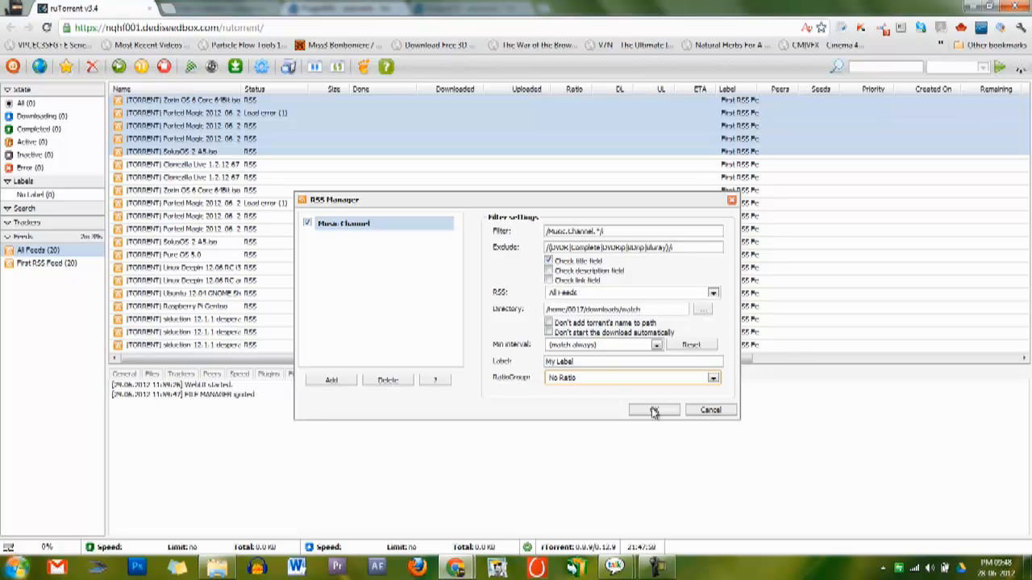
pyautogui.click(652, 411)
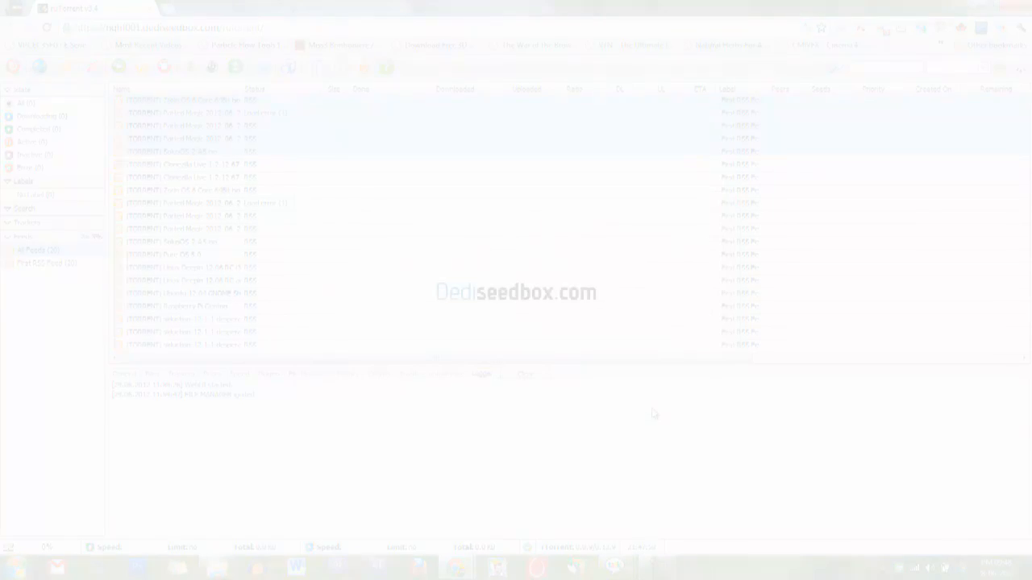